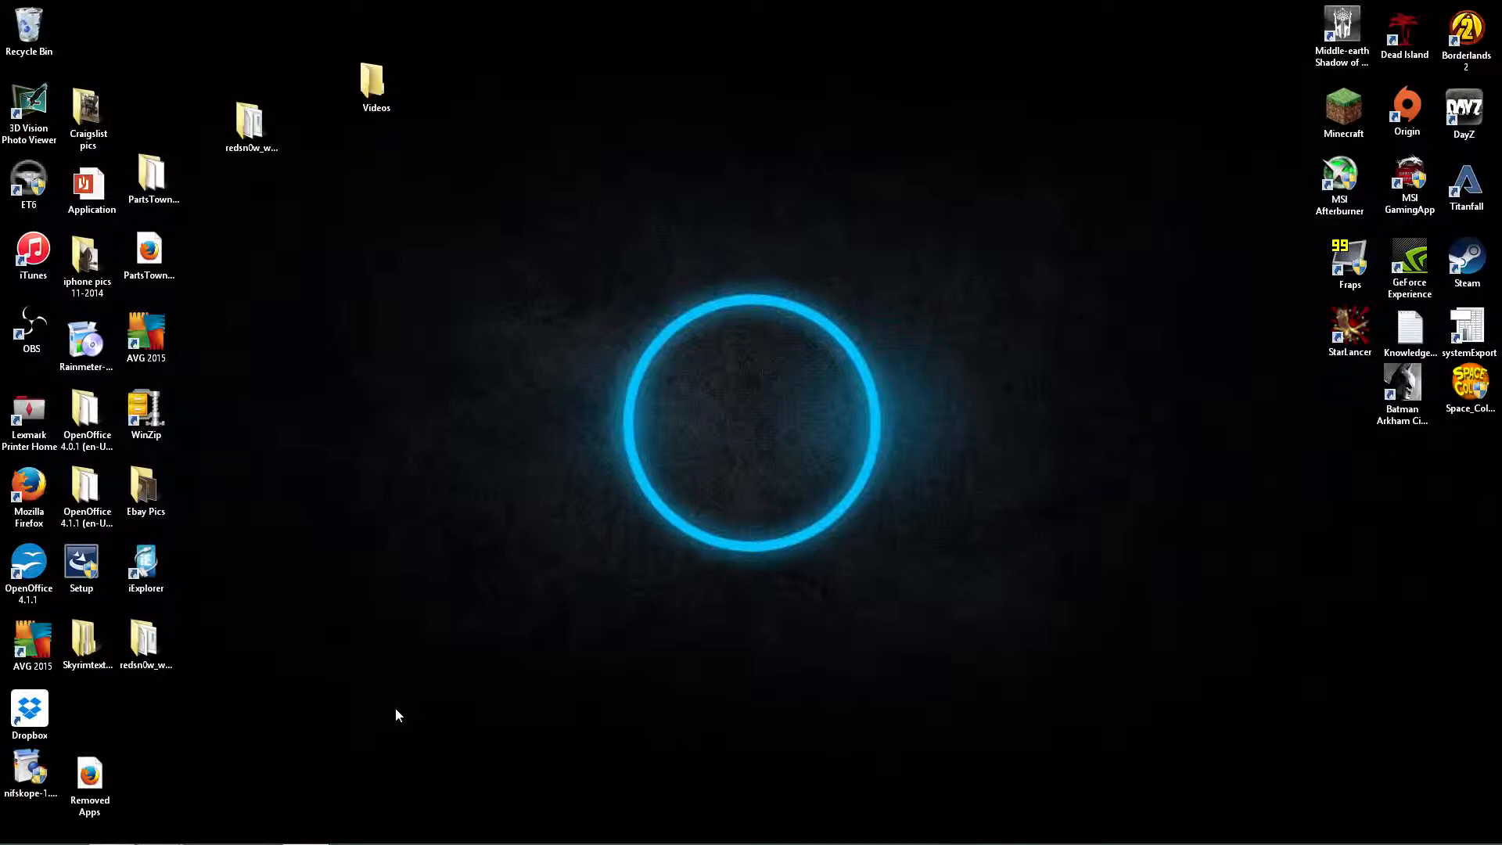
pyautogui.moveTo(543, 619)
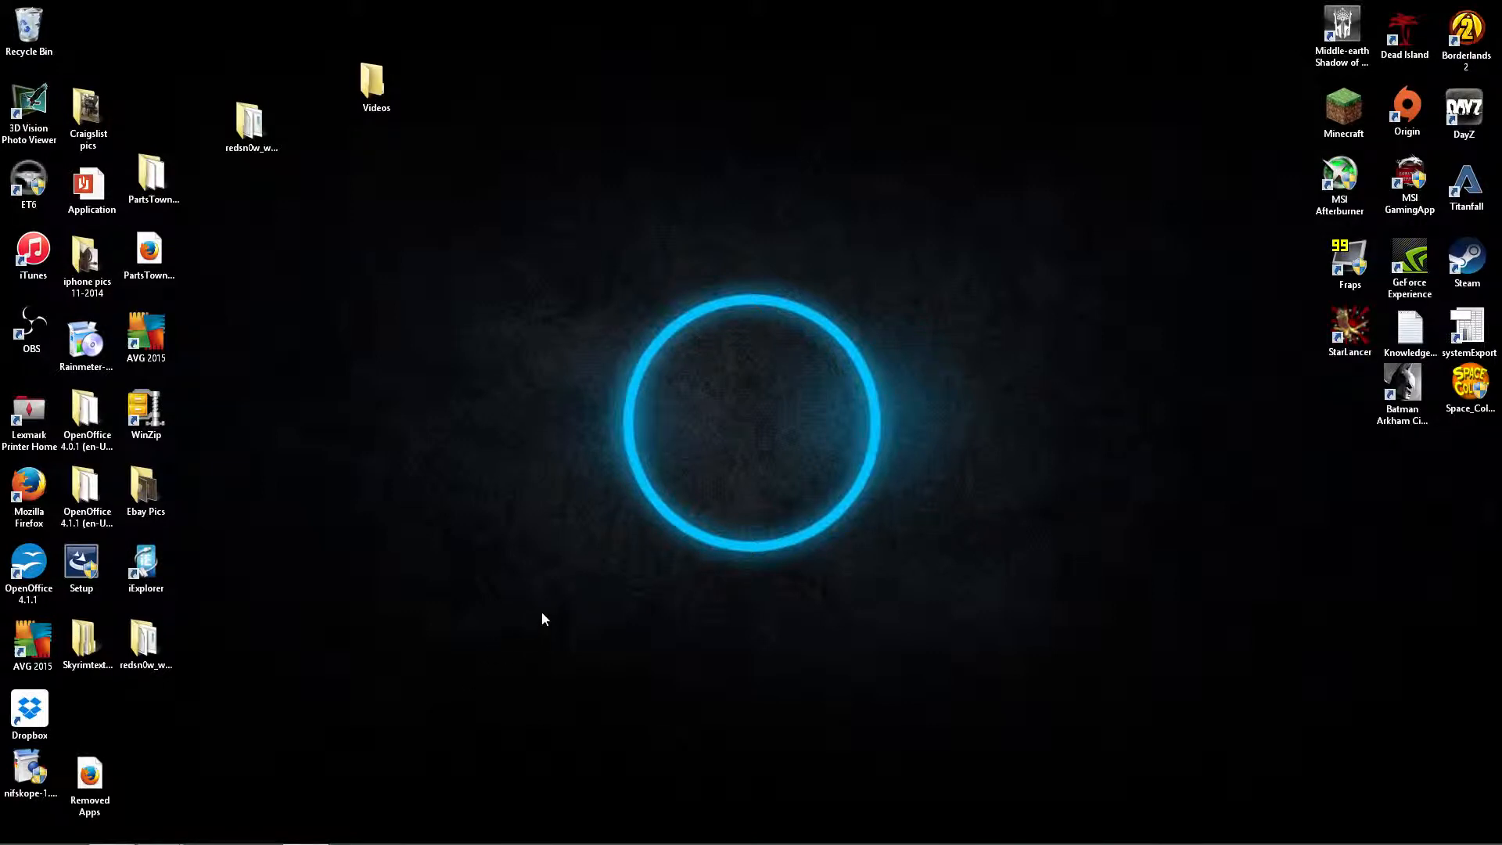
pyautogui.moveTo(530, 589)
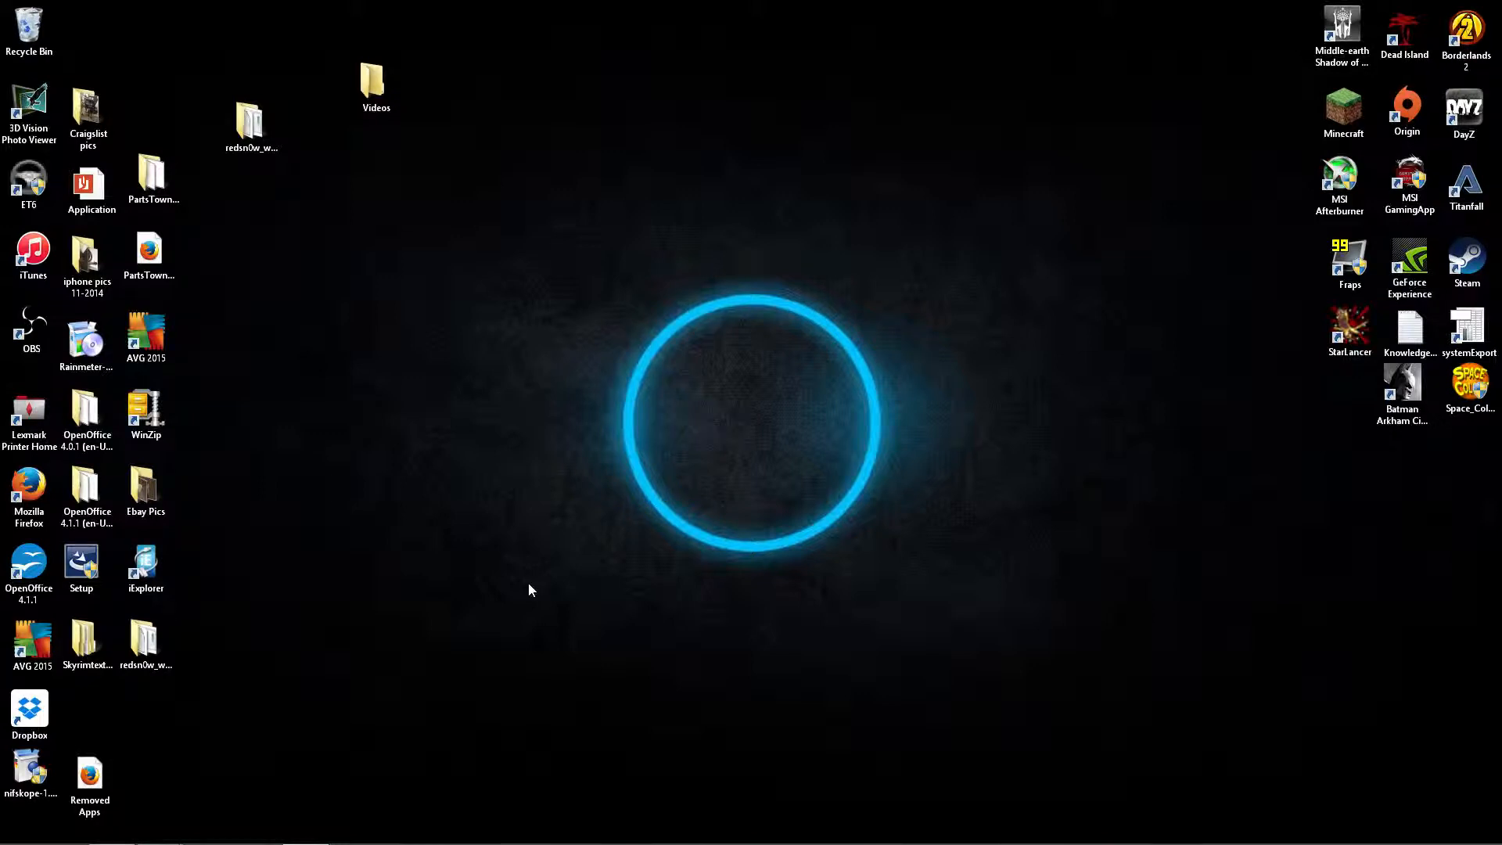
pyautogui.moveTo(553, 567)
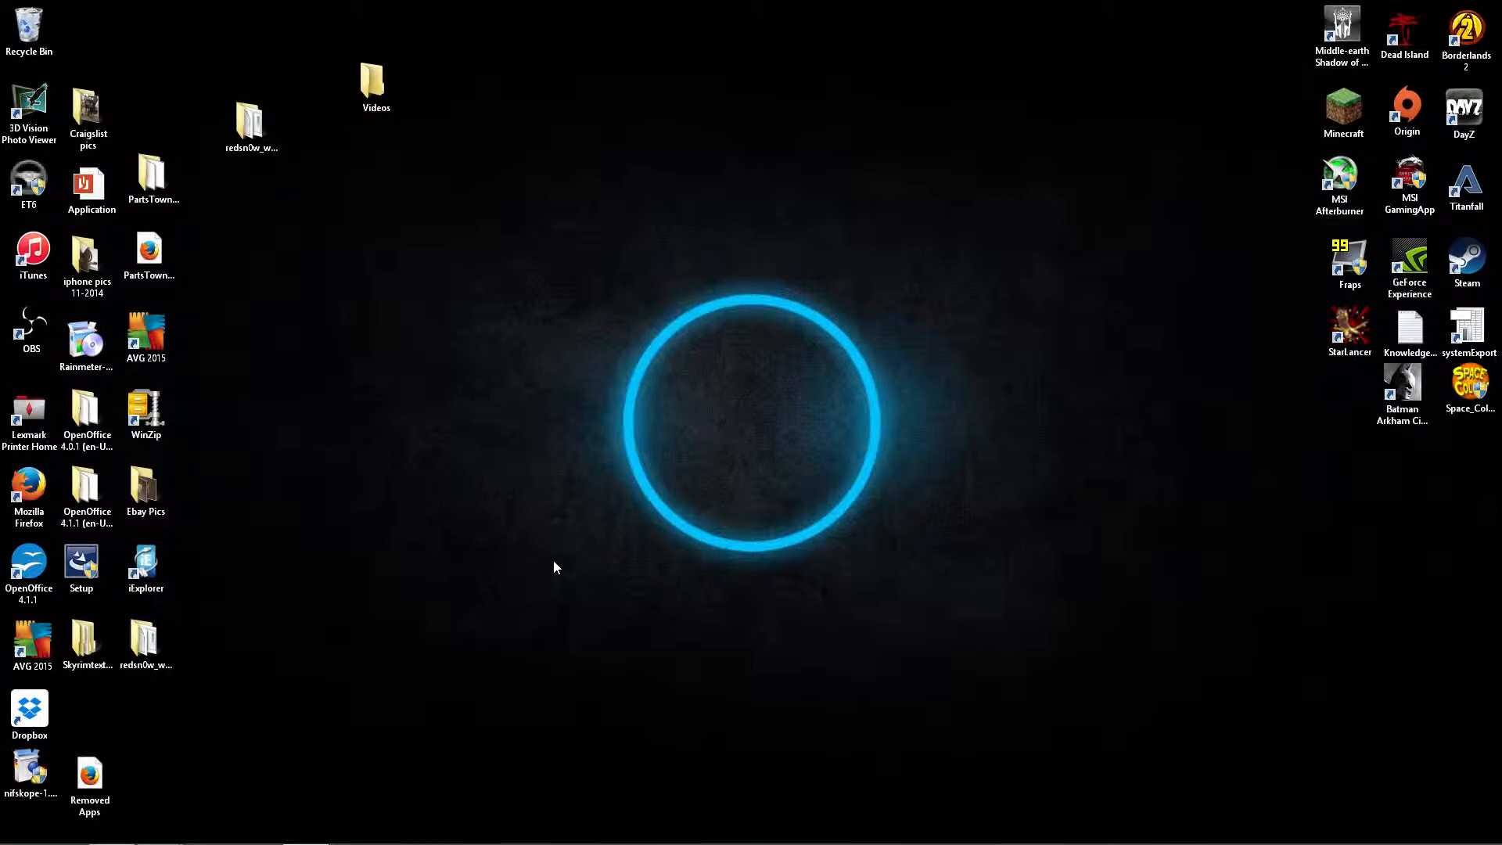
pyautogui.moveTo(572, 571)
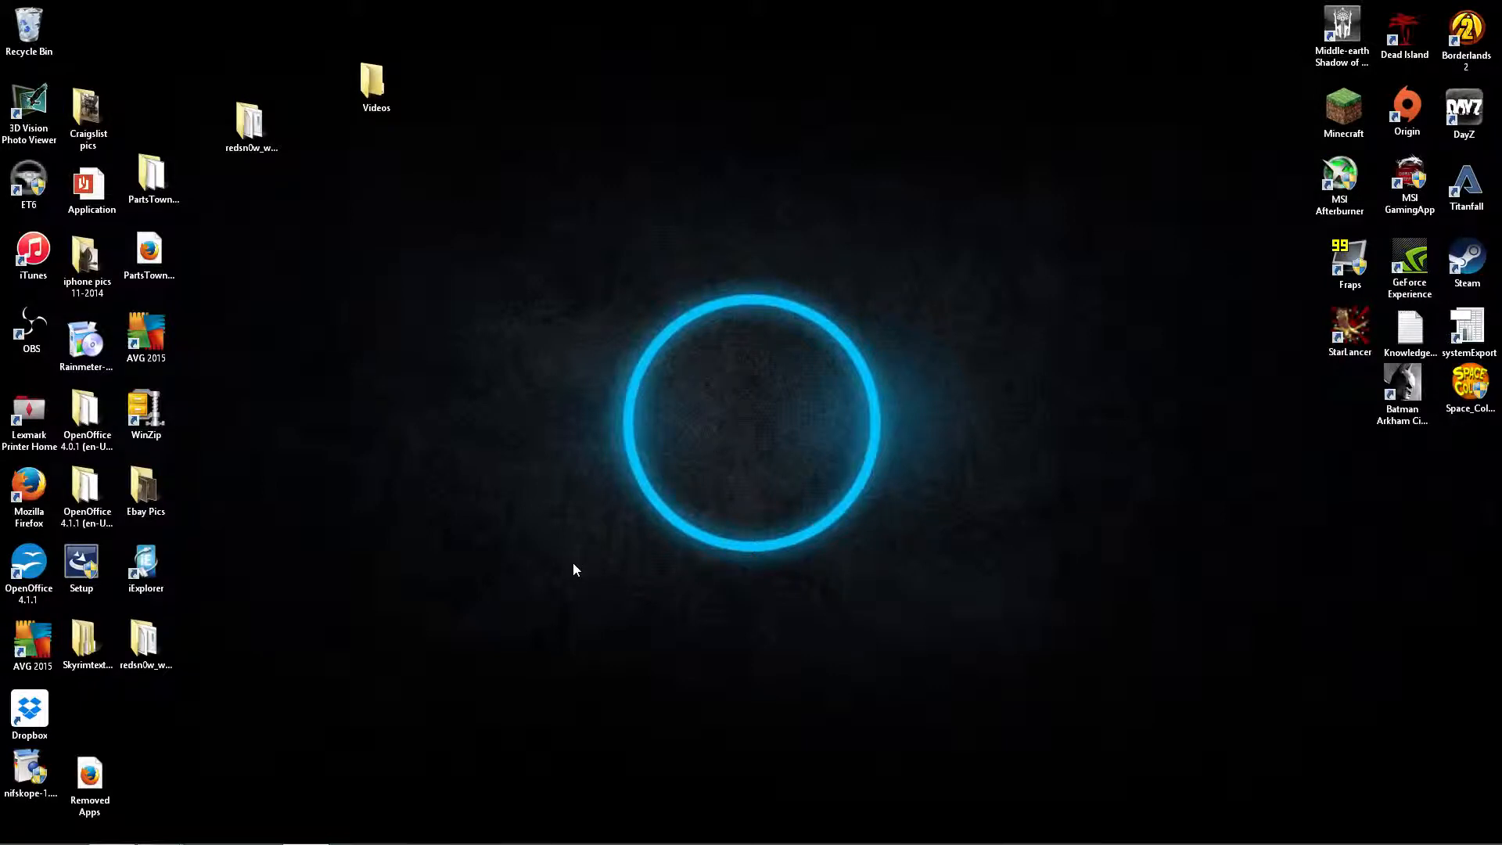
pyautogui.moveTo(582, 562)
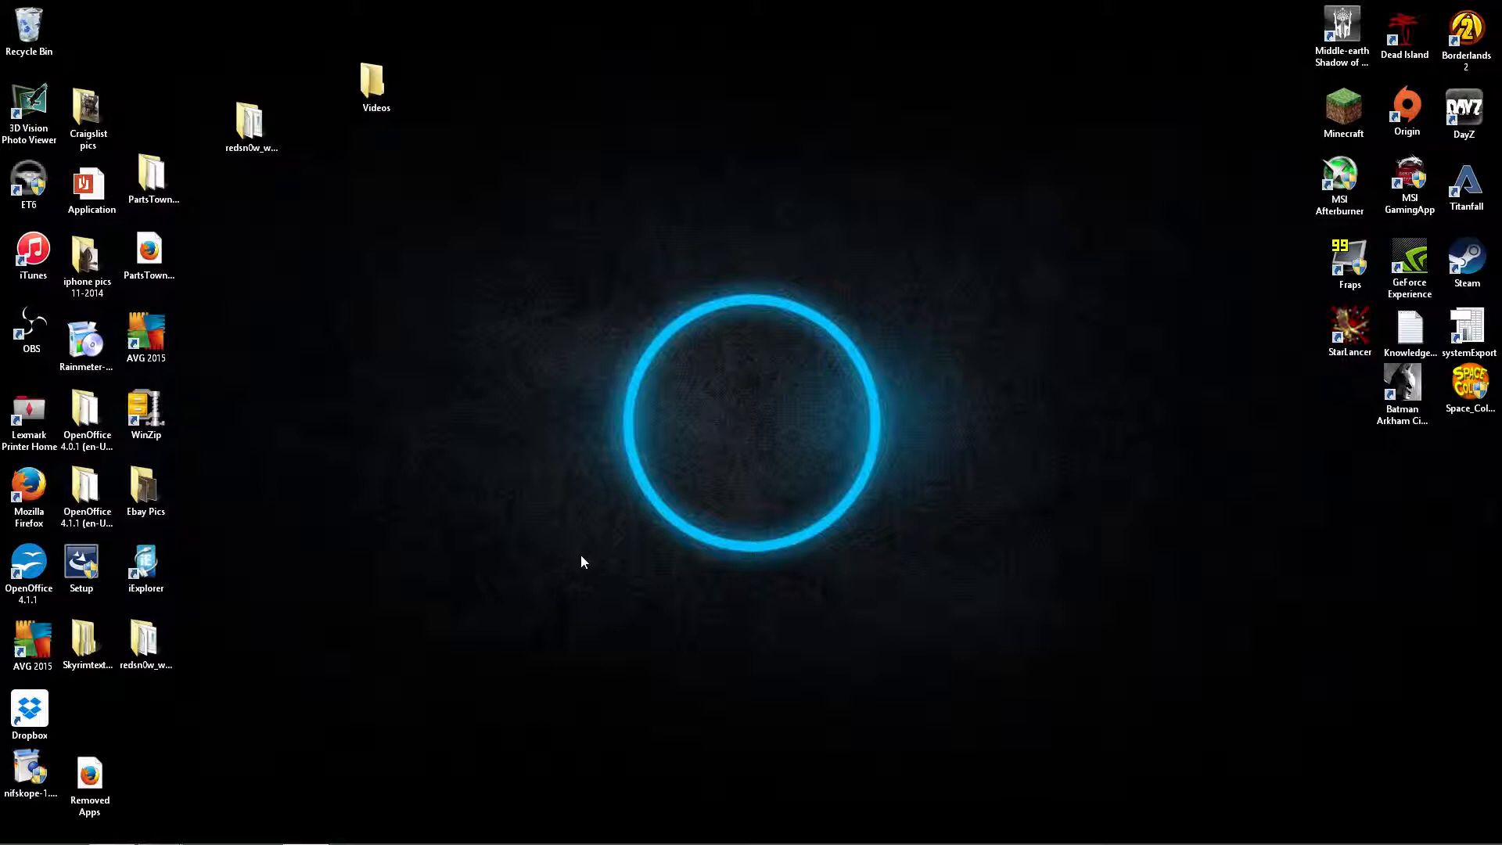
pyautogui.moveTo(709, 604)
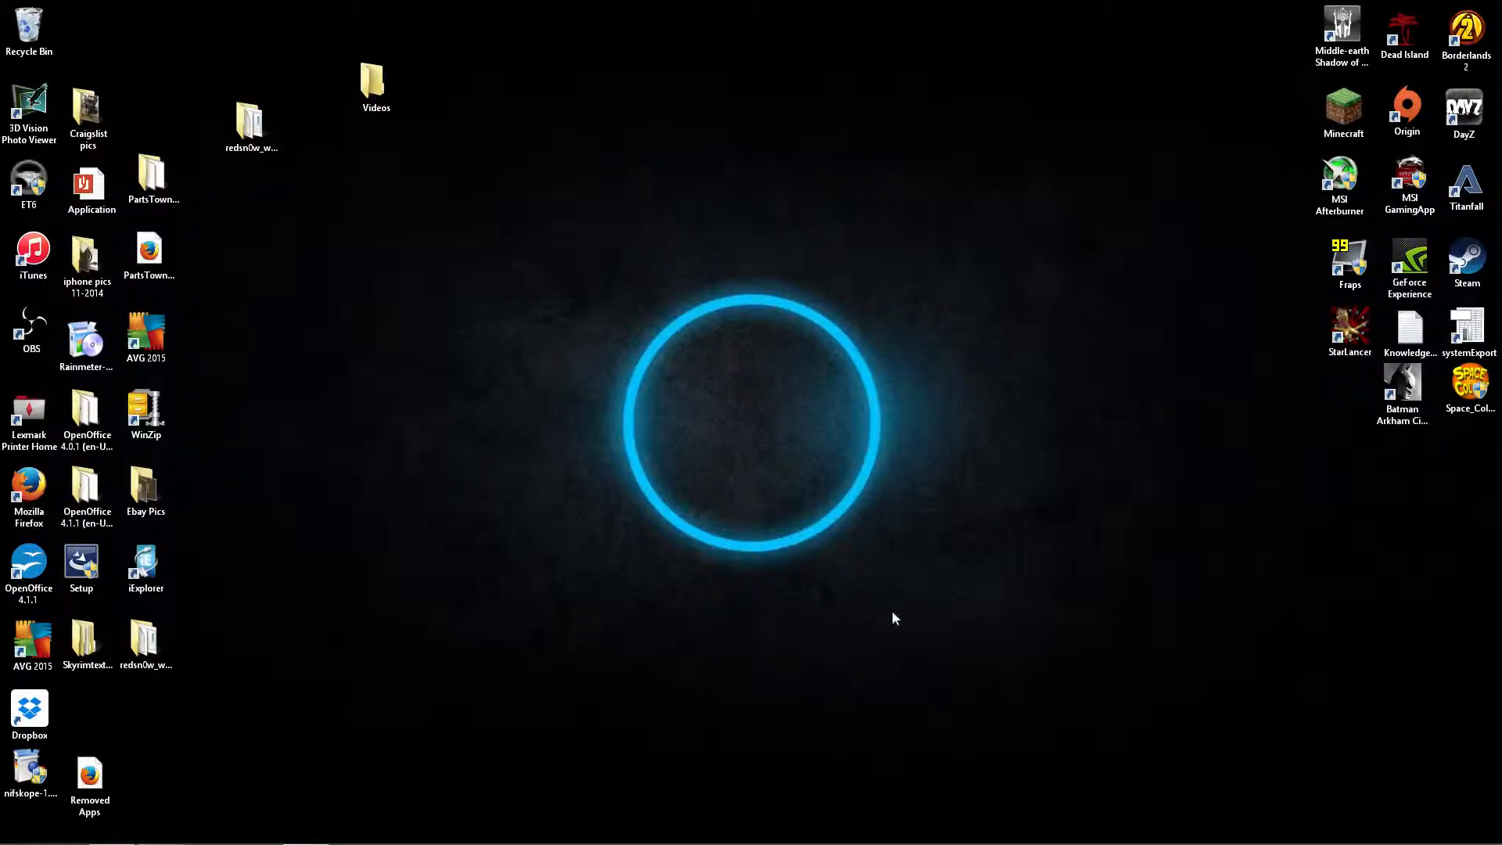
pyautogui.moveTo(1365, 800)
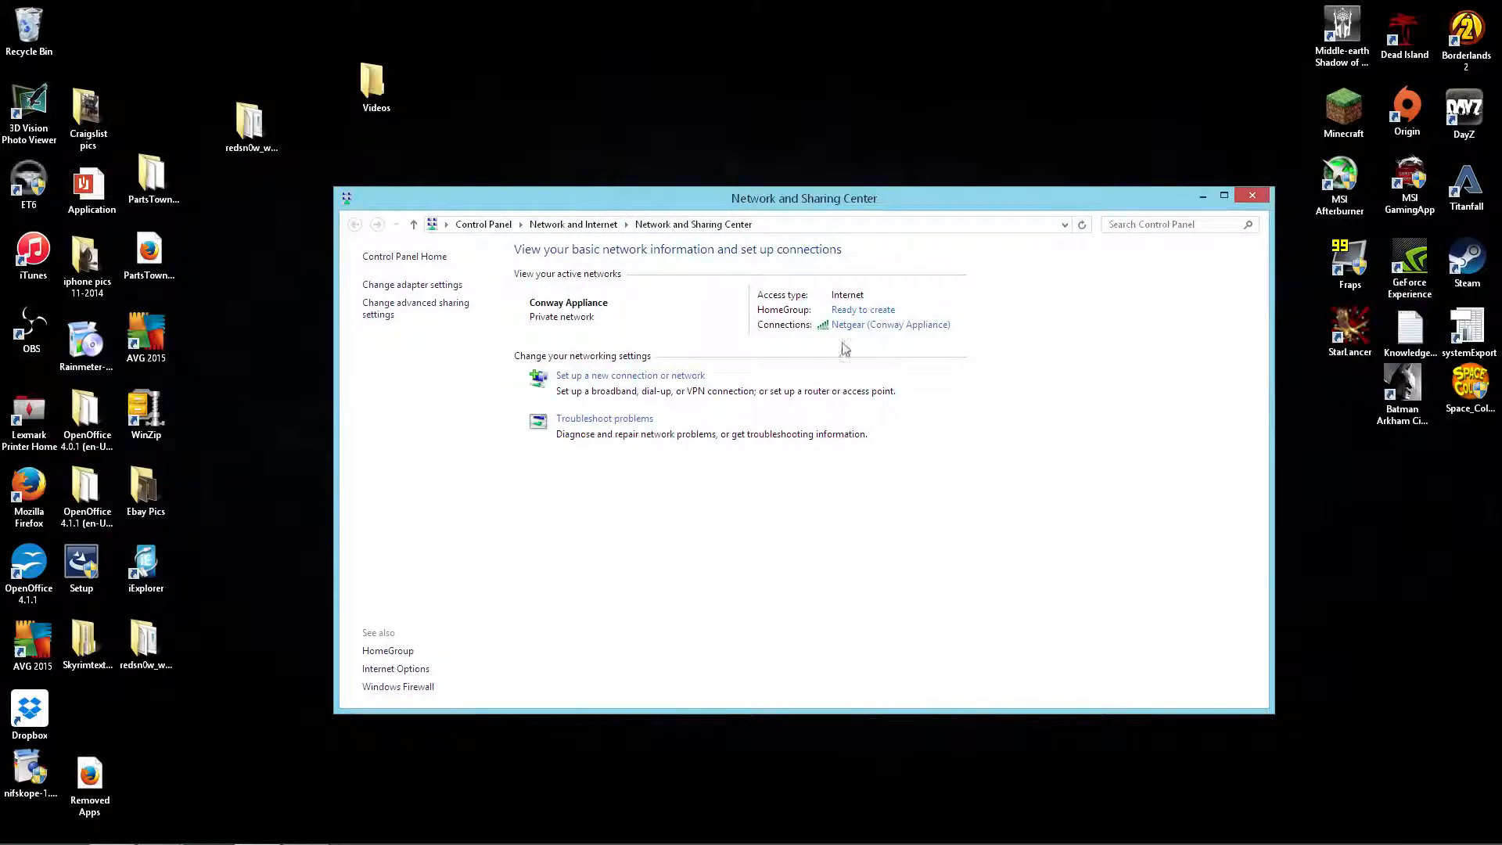
pyautogui.moveTo(1000, 327)
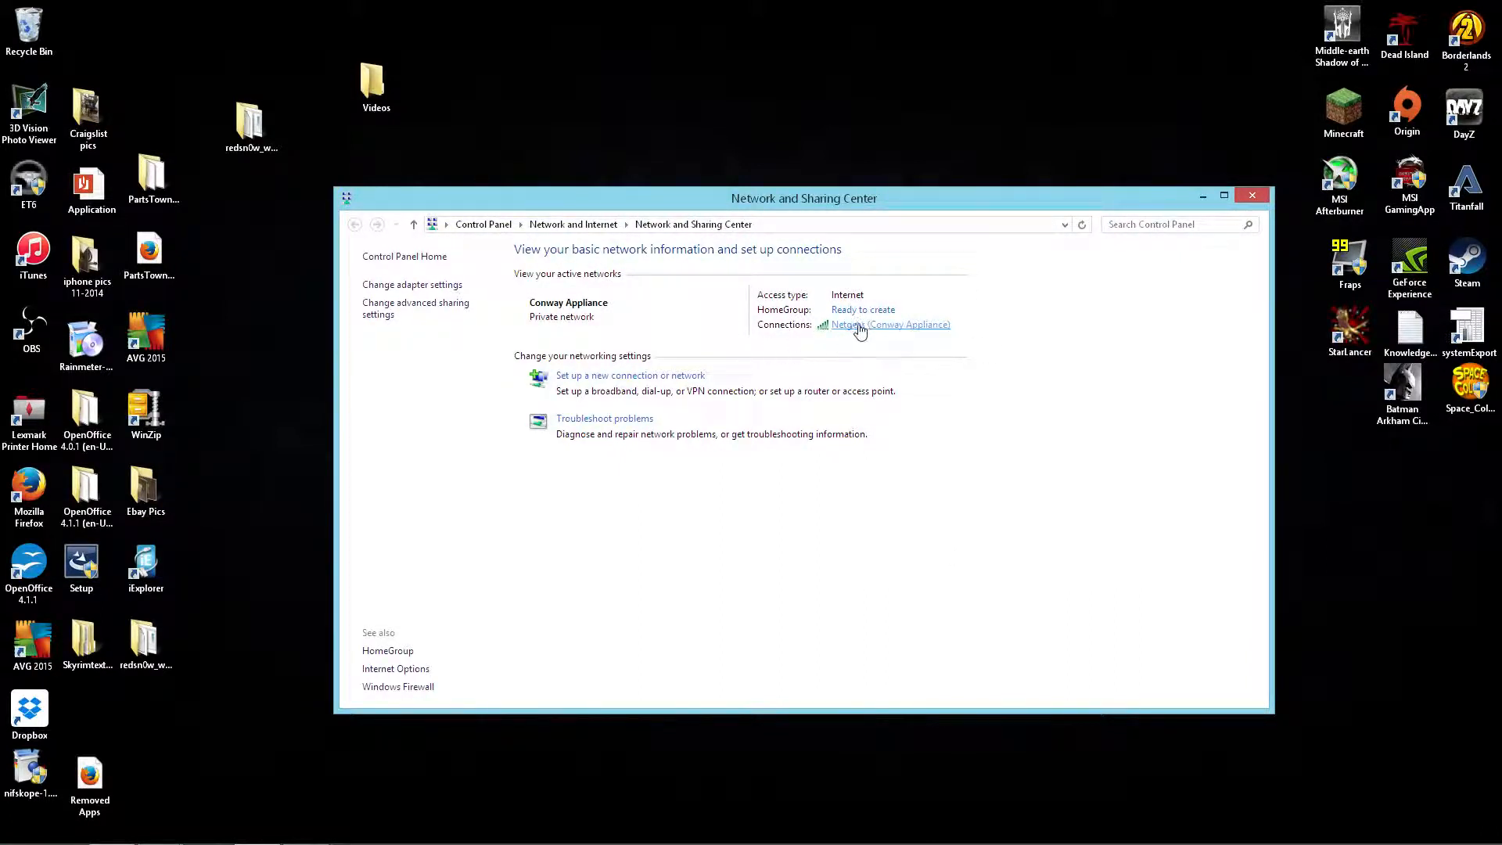
# View the Conway Appliance network's Security settings (WPA2-Personal, AES, network security key field).
pyautogui.click(888, 325)
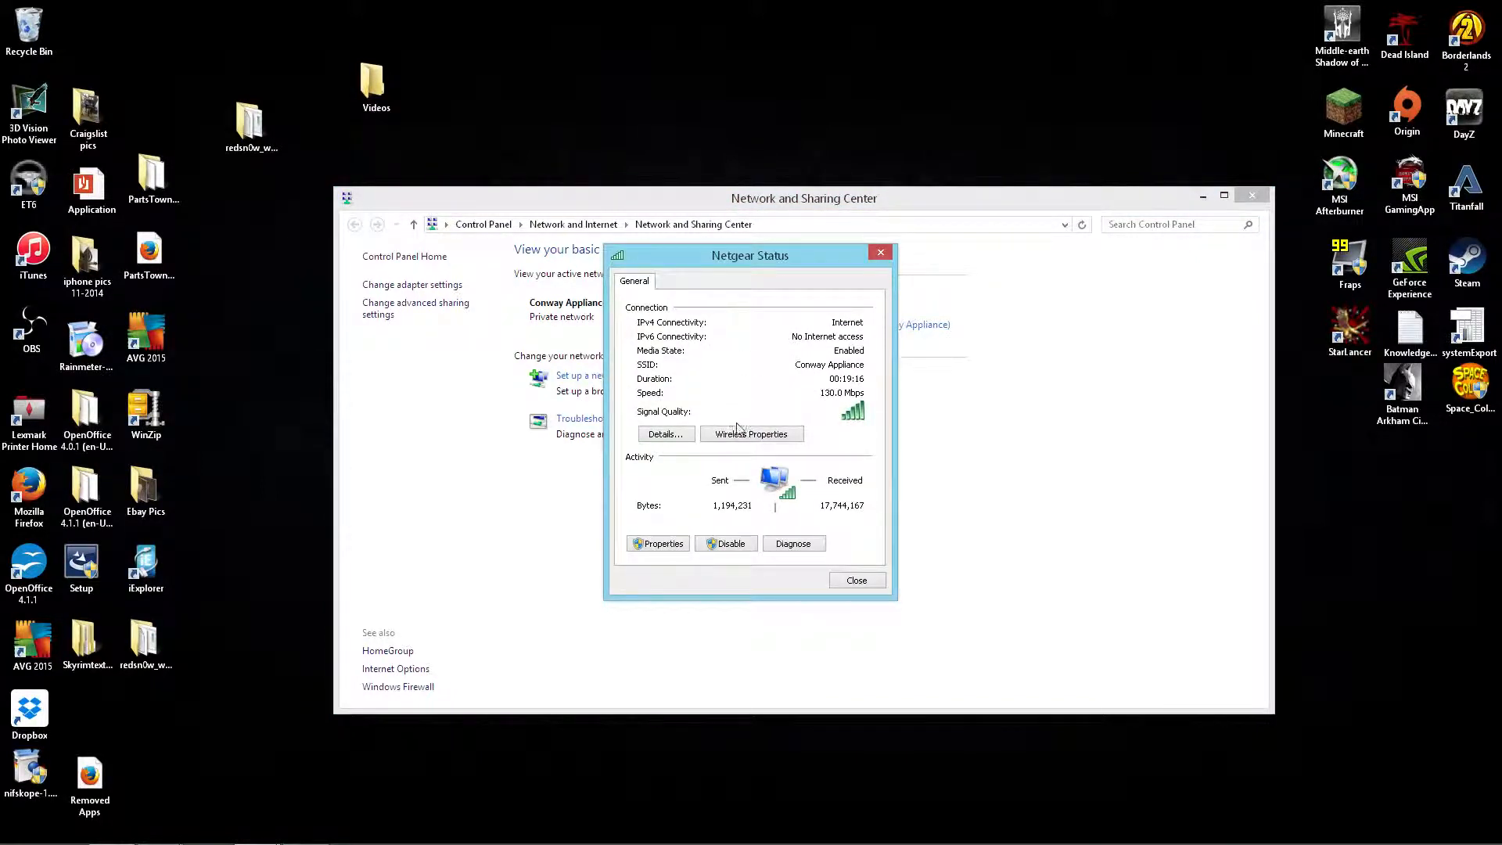
pyautogui.click(750, 433)
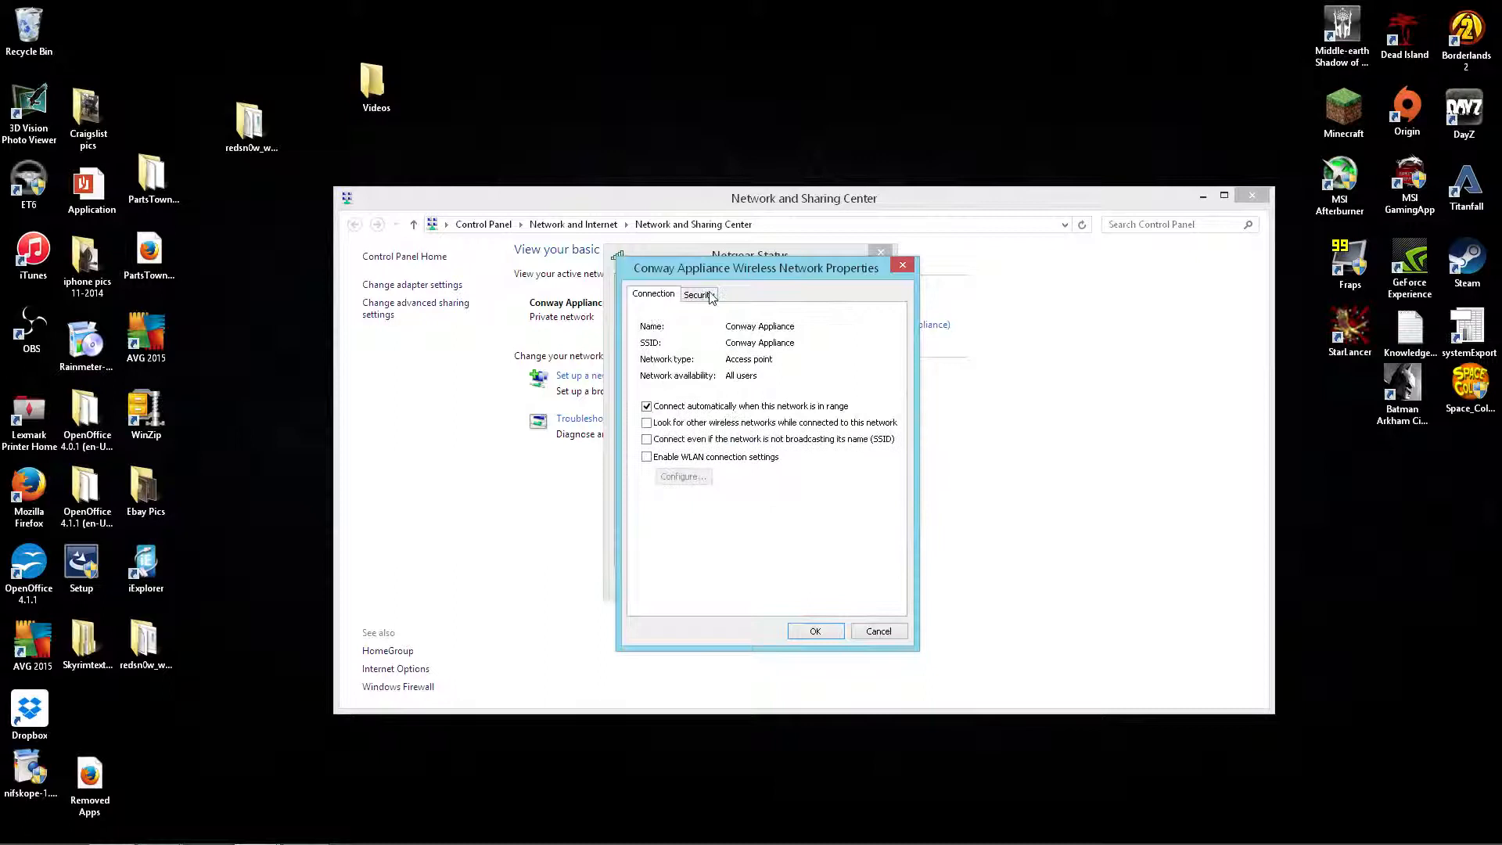
pyautogui.click(698, 295)
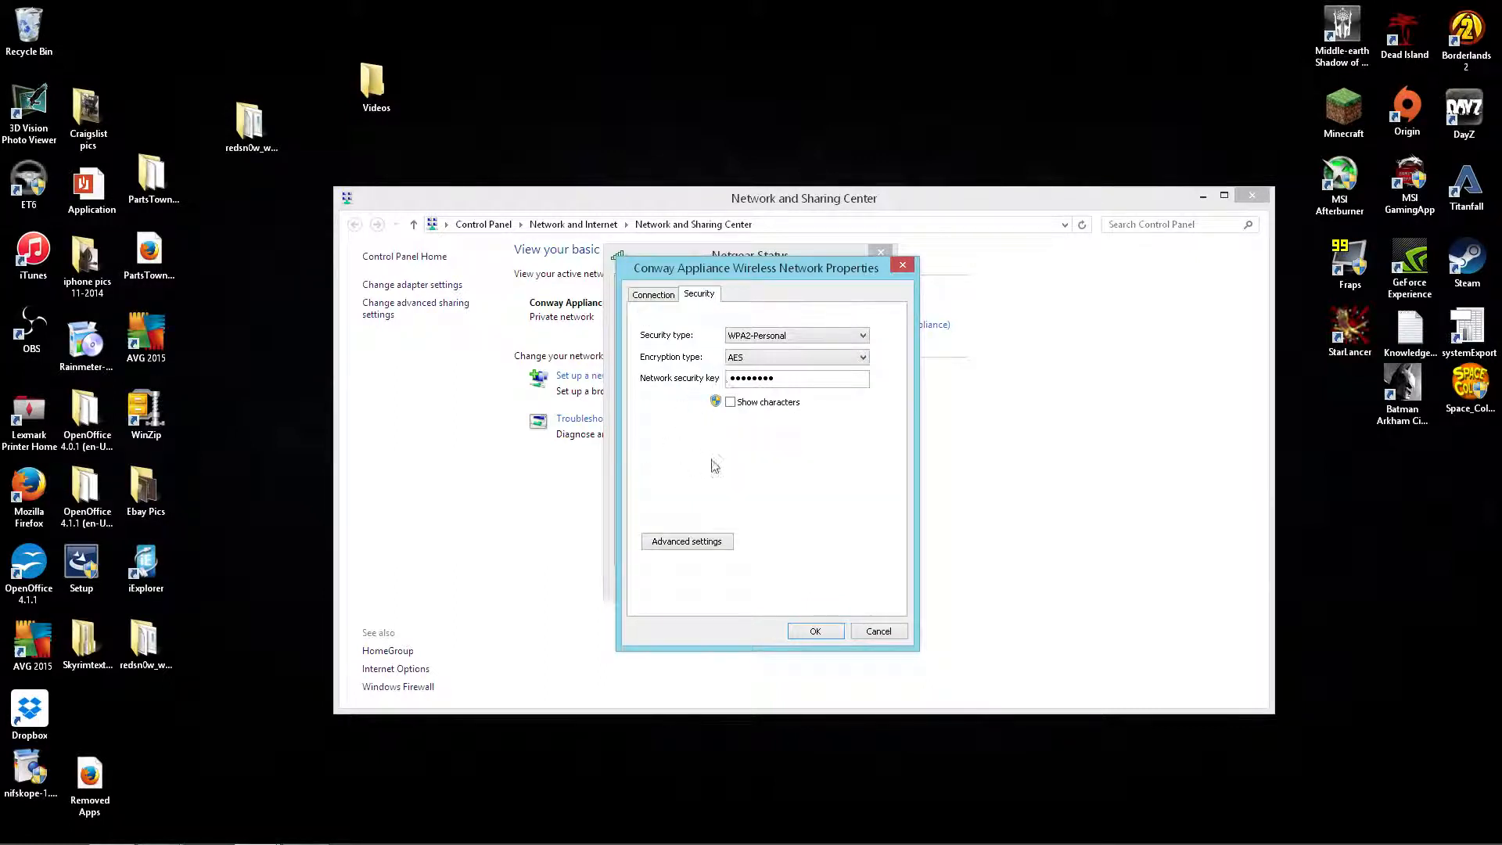